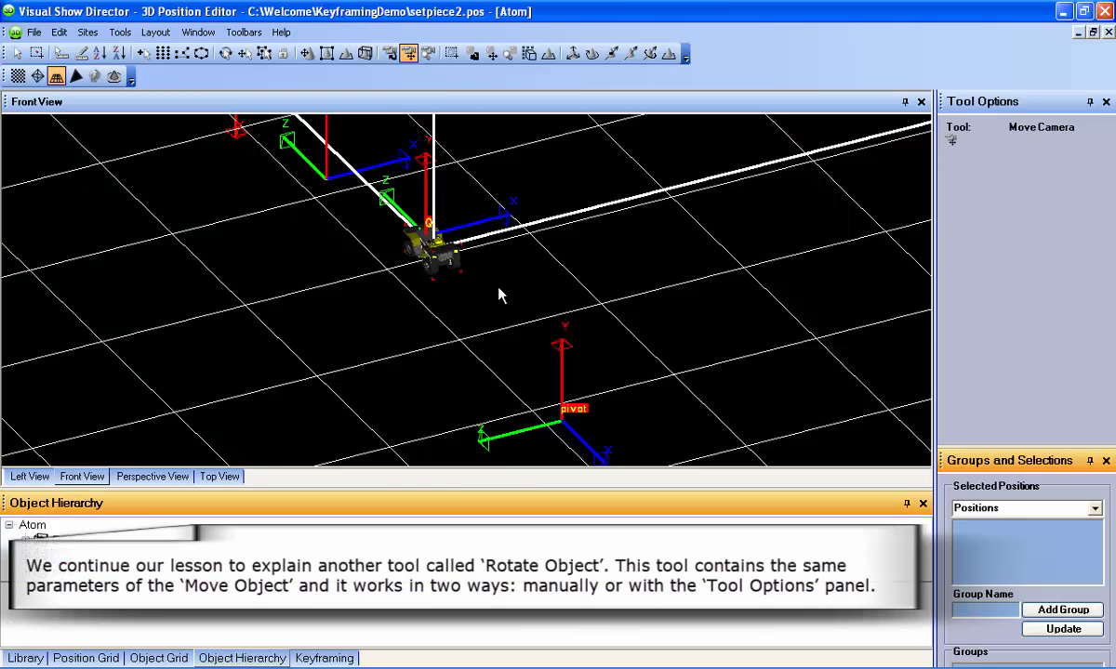
Activate the Rotate Object tool so per-vector degree fields become available
left_click(473, 52)
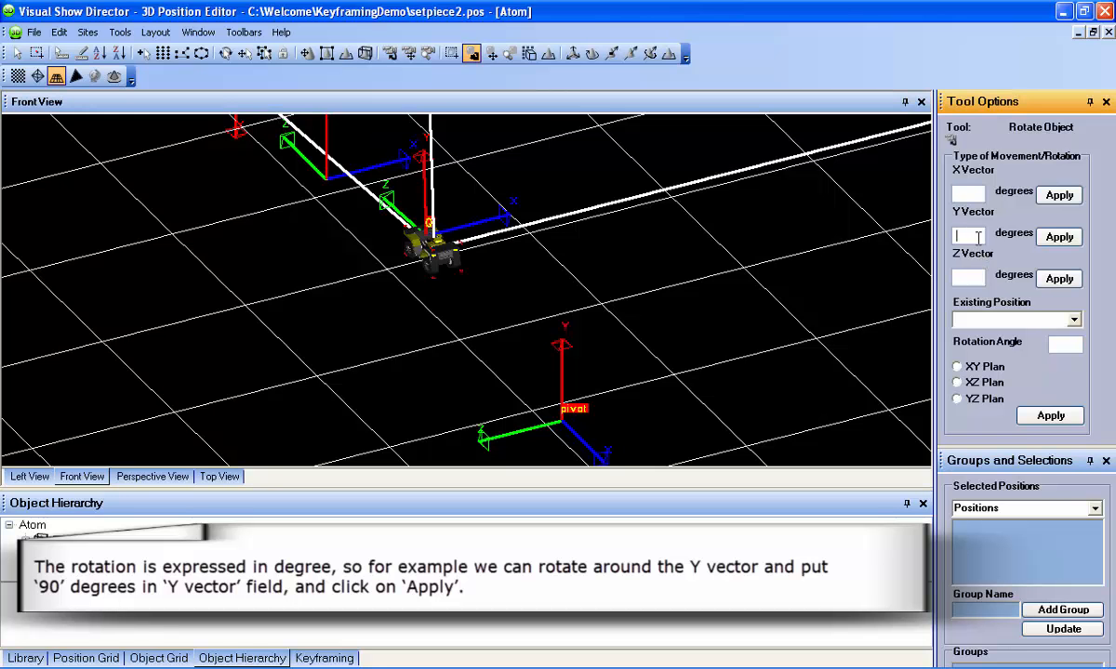
Rotate the Atom 90 degrees about its Y vector and apply
type("90")
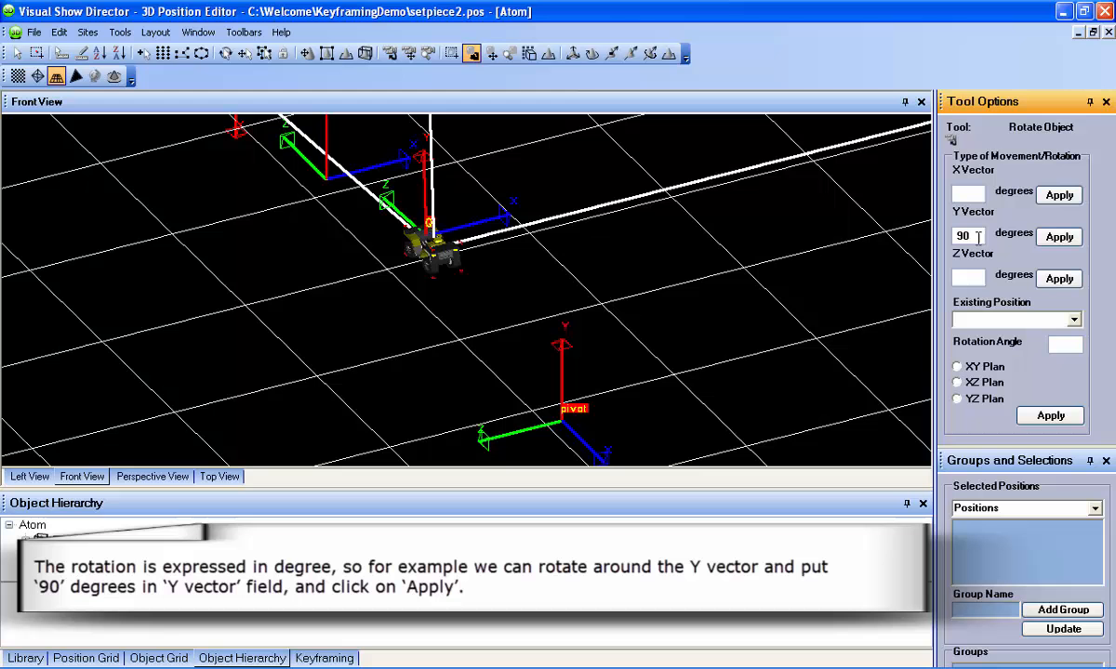
mouse_move(1000, 251)
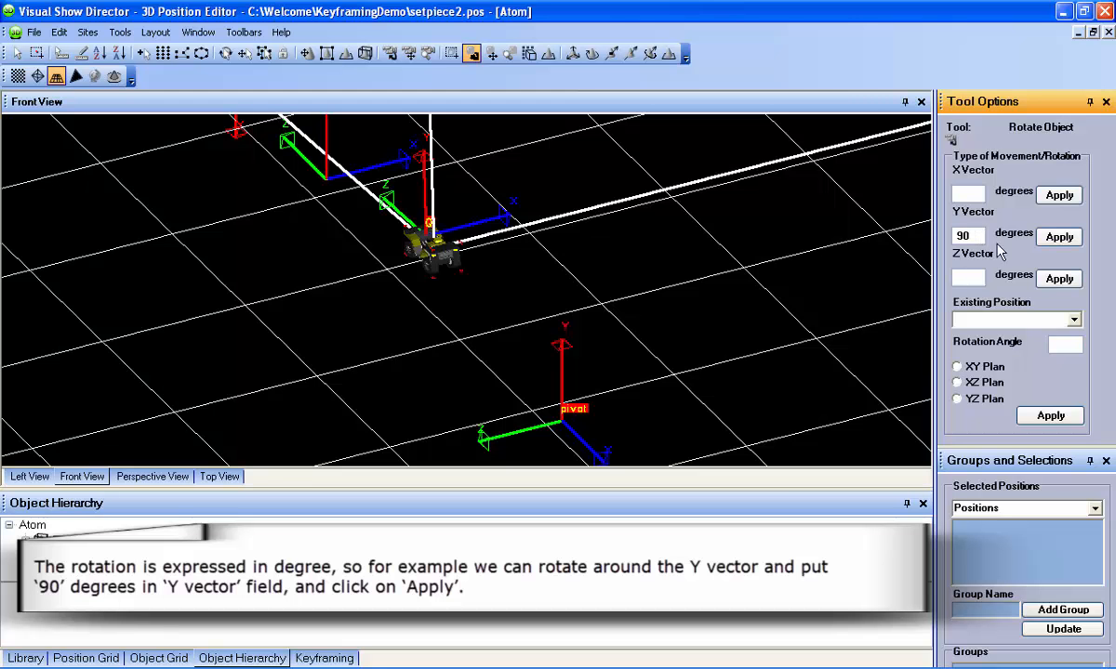
left_click(1058, 237)
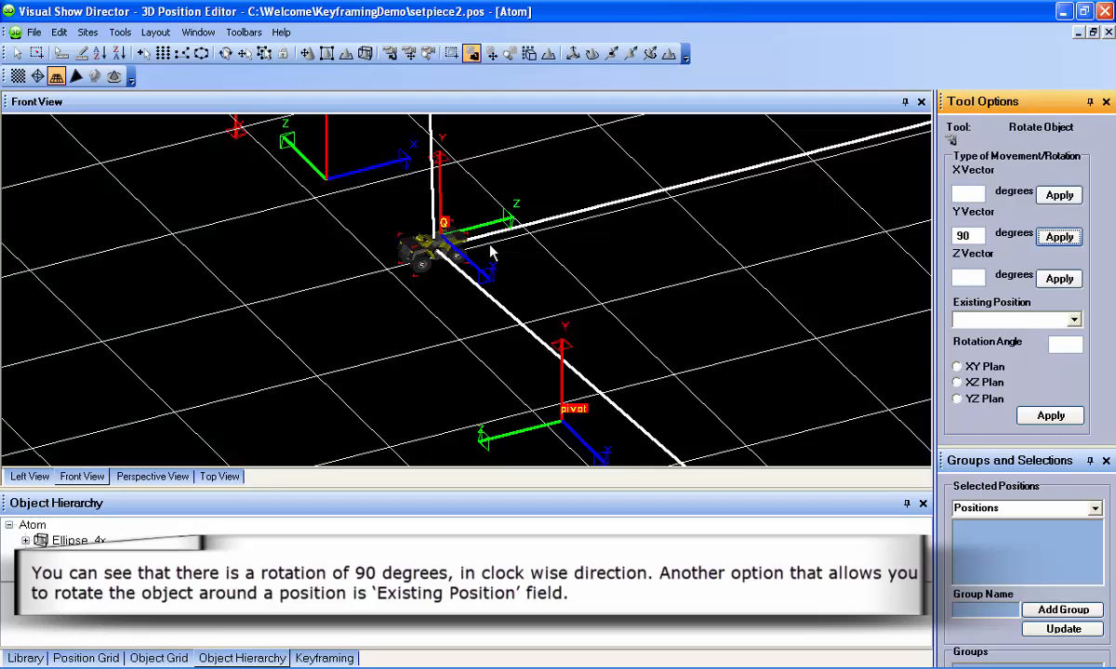
mouse_move(963, 344)
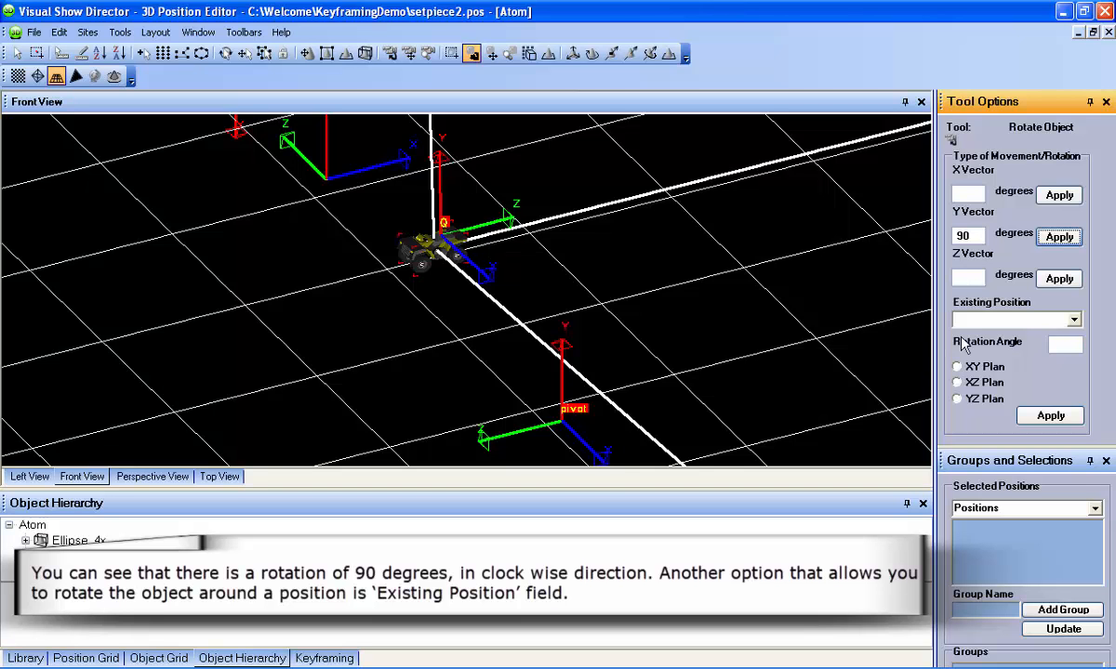
mouse_move(1023, 312)
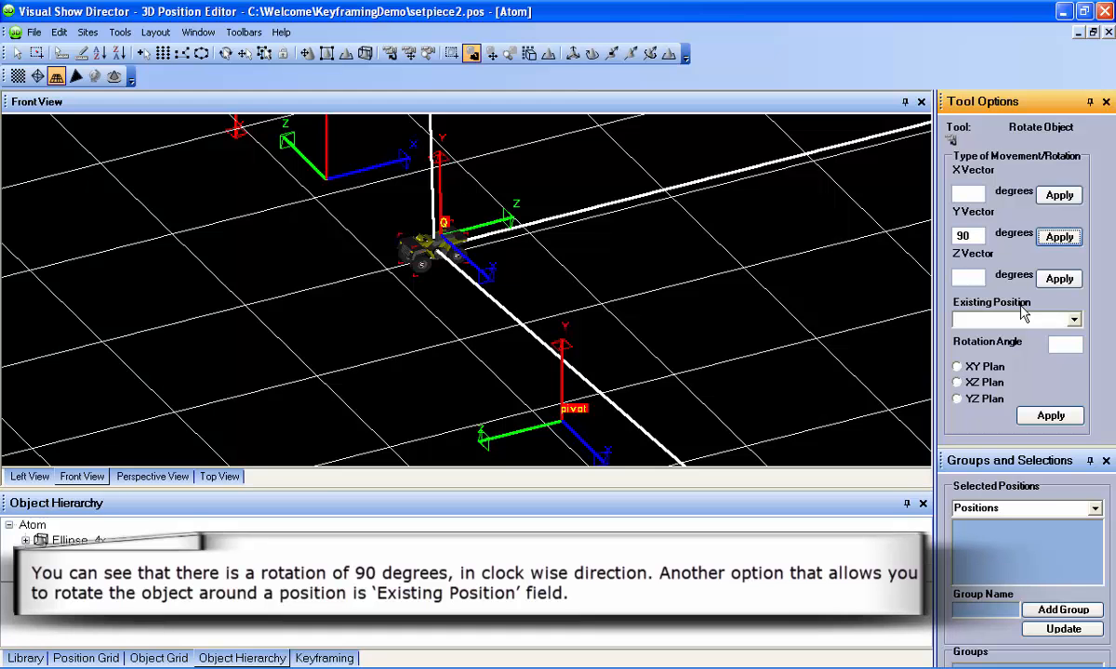
Rotate the Atom 45 degrees around the pivot position in the XZ plane and apply
left_click(1075, 320)
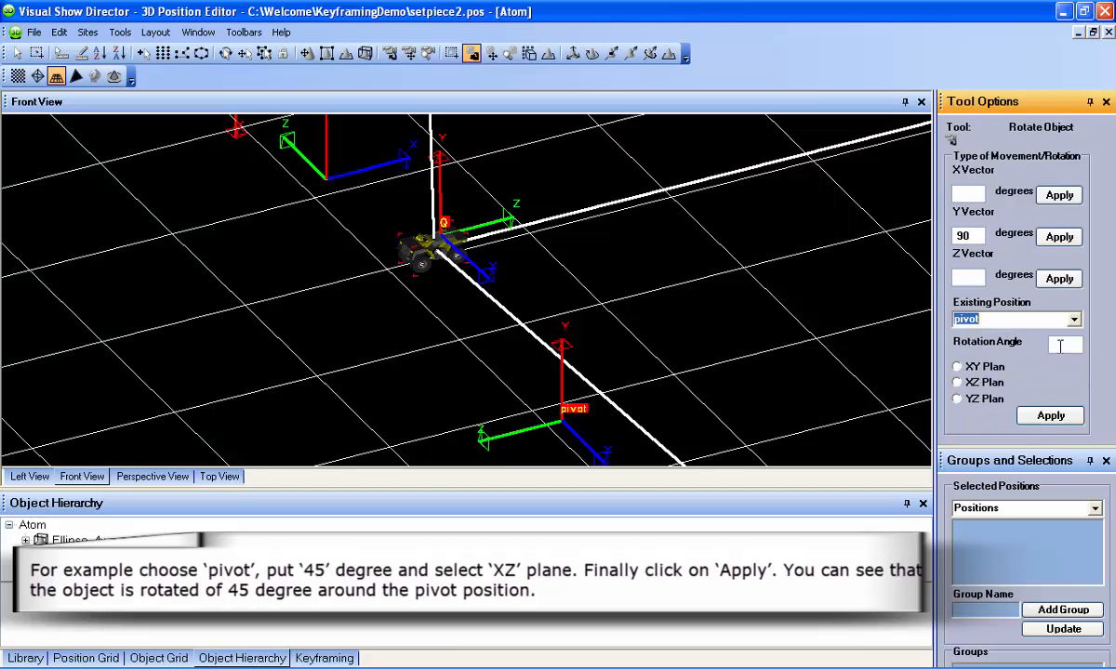
type("45")
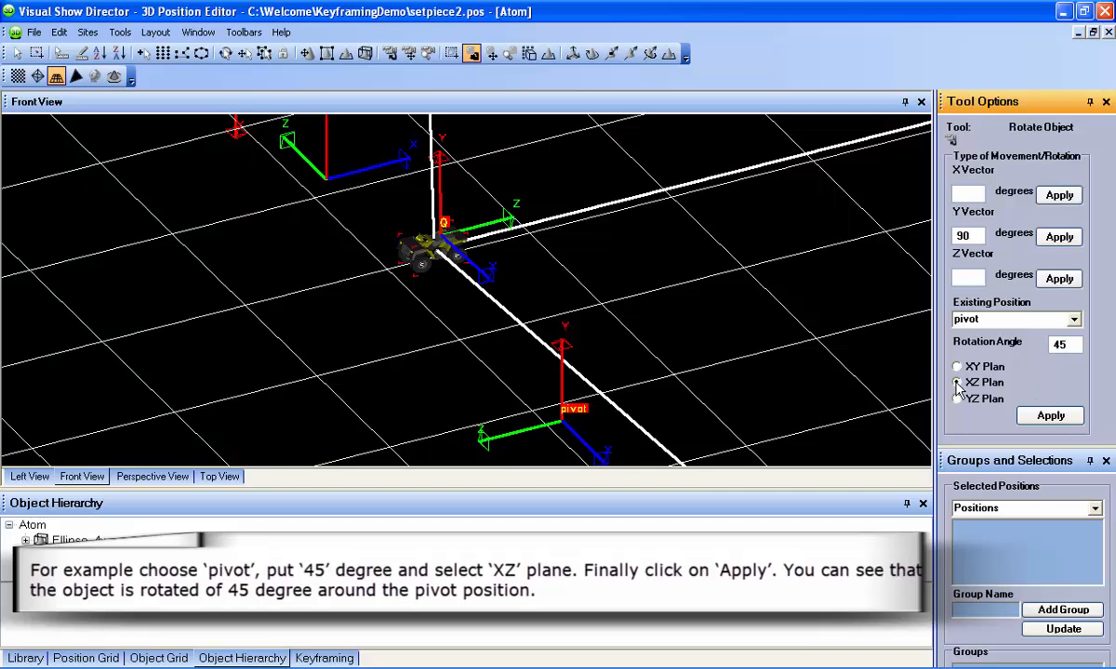
left_click(955, 383)
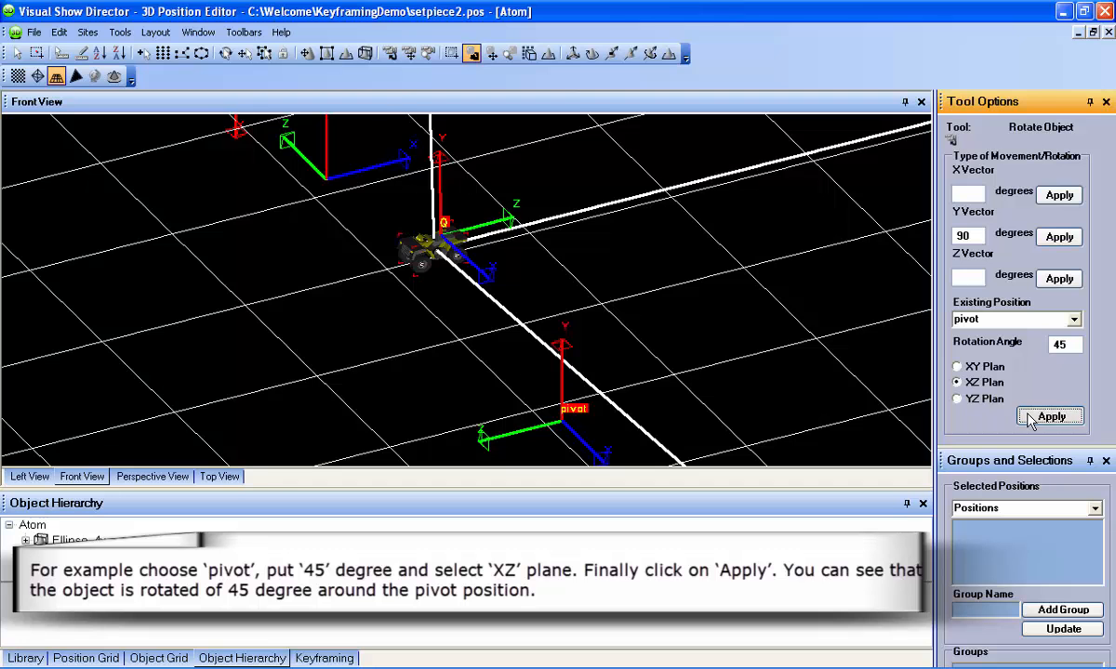
left_click(1050, 417)
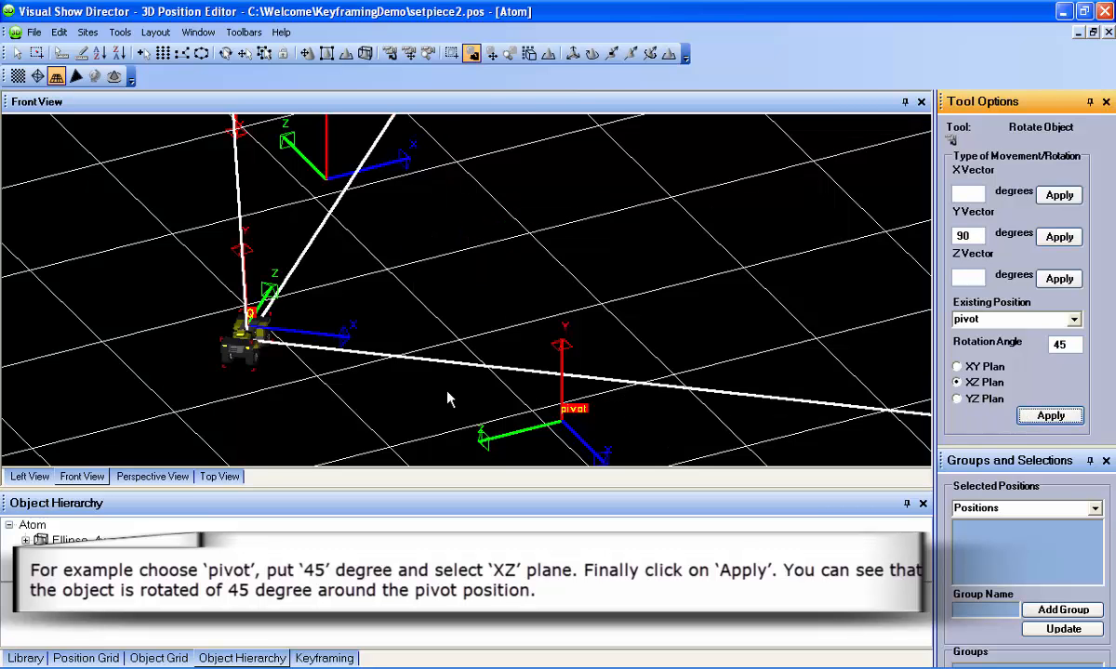
mouse_move(268, 363)
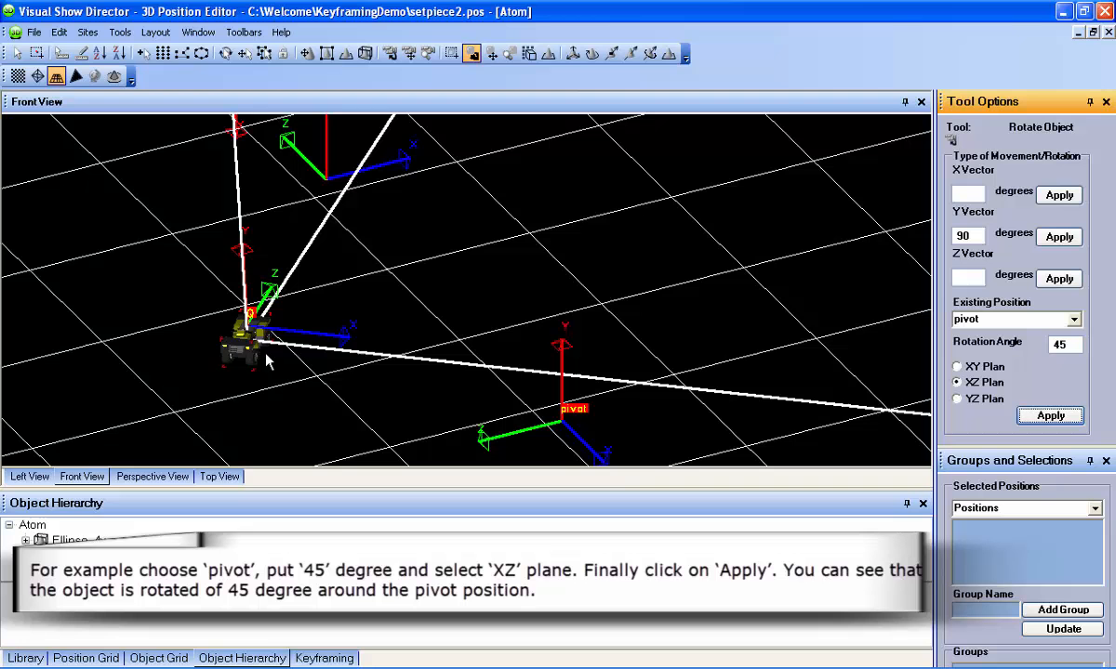